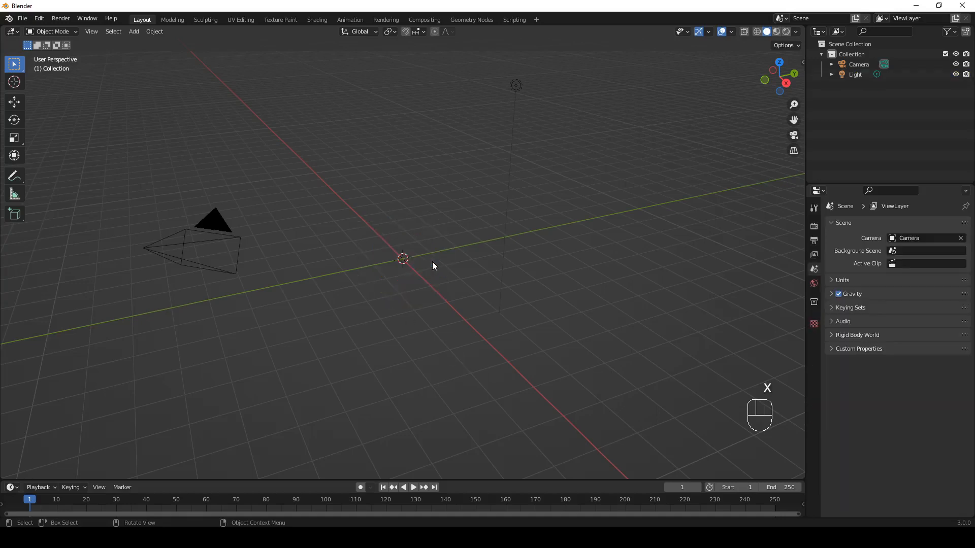
pyautogui.moveTo(455, 268)
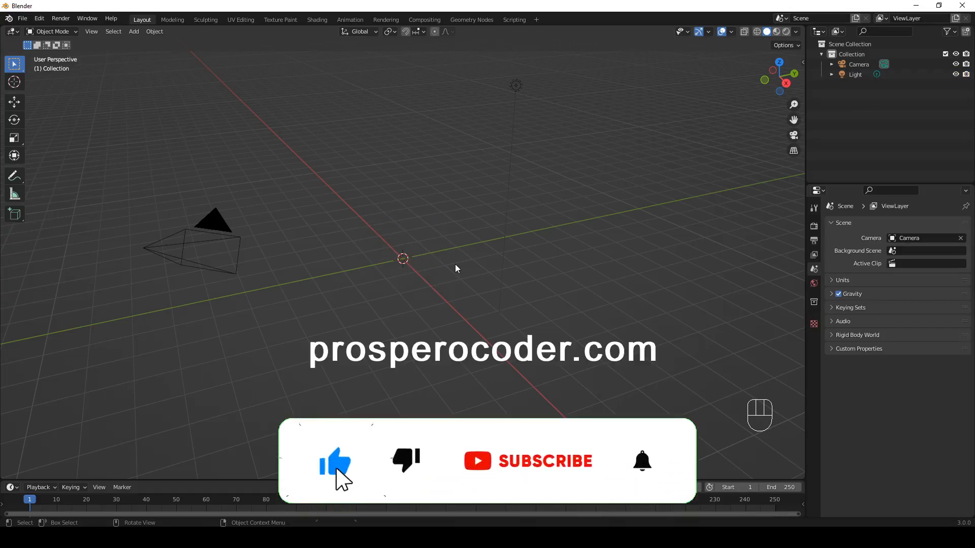
# - Bring up Blender's Preferences window from the Edit menu
pyautogui.click(528, 461)
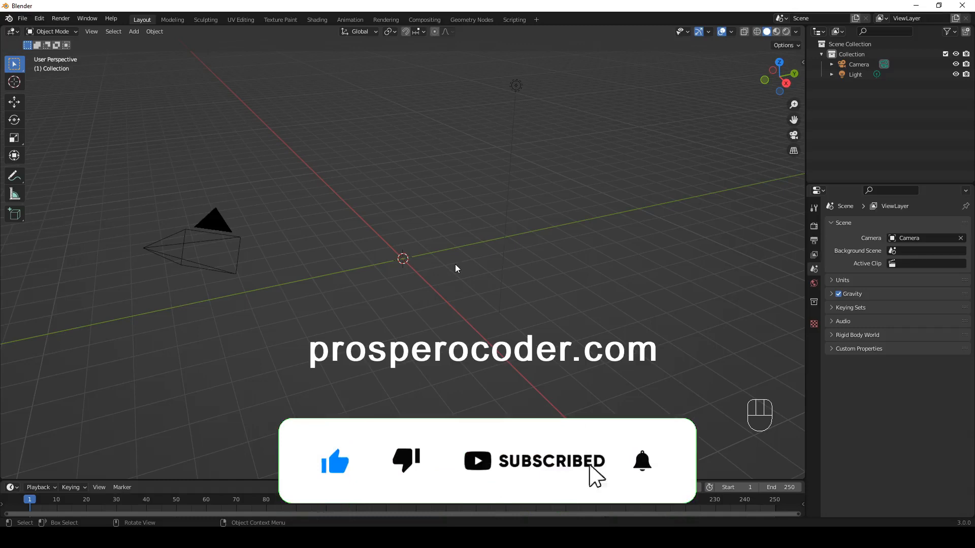
pyautogui.click(641, 461)
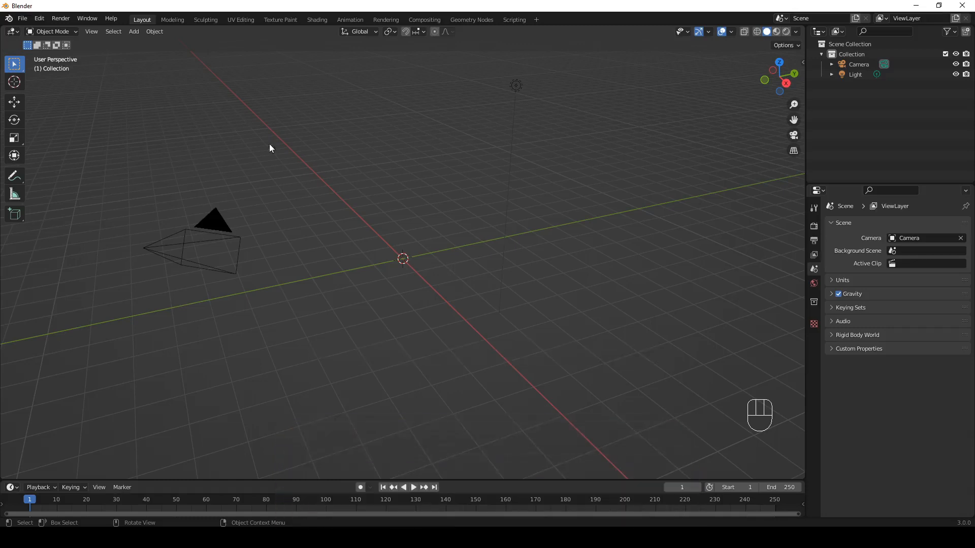
pyautogui.click(38, 18)
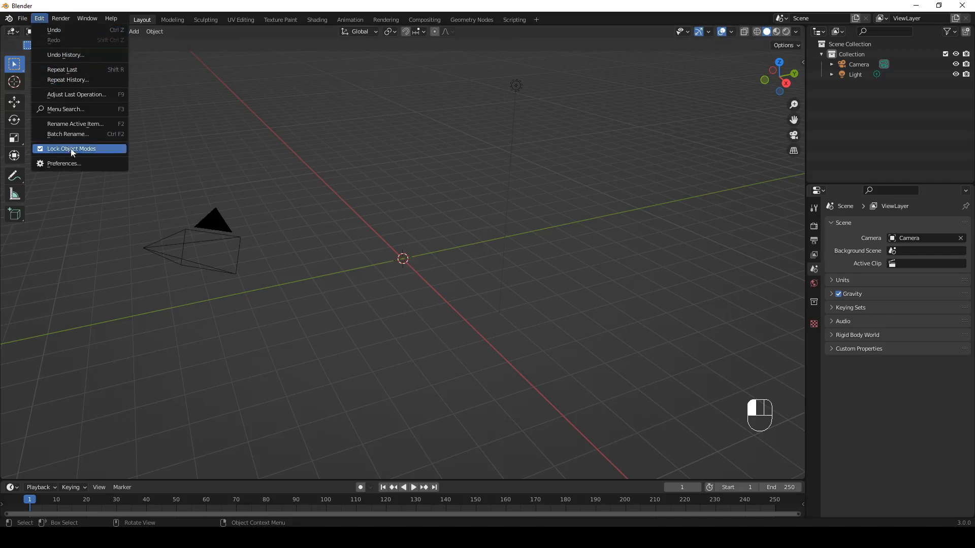
pyautogui.click(63, 163)
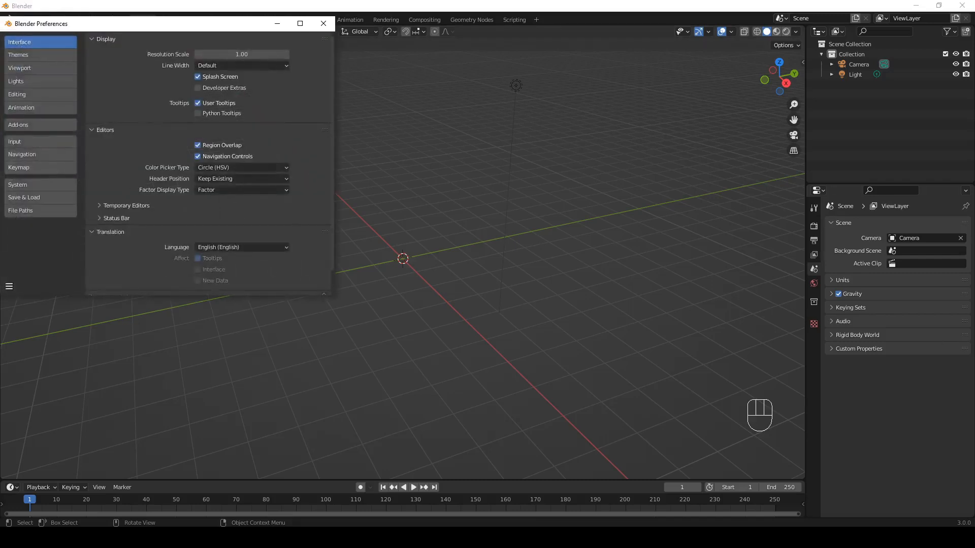
pyautogui.moveTo(272, 212)
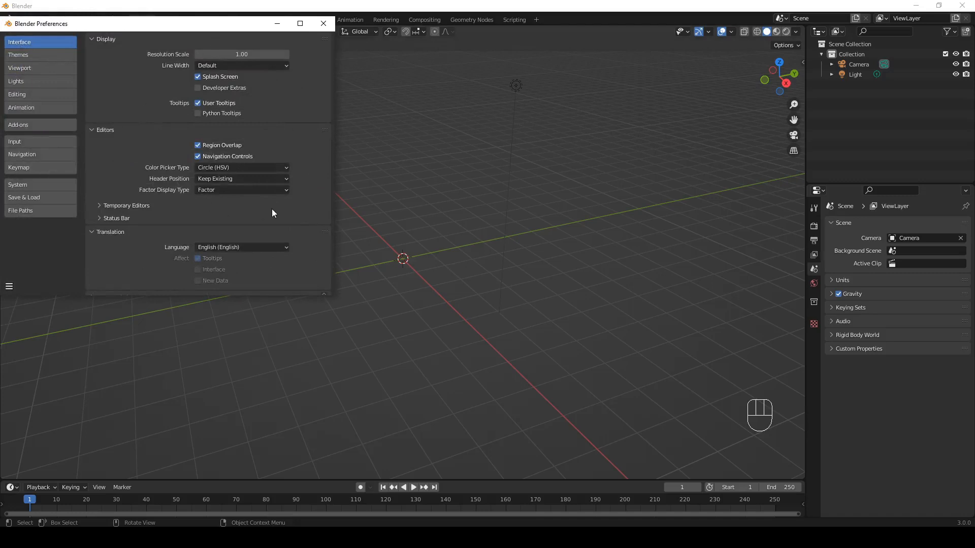
pyautogui.moveTo(85, 207)
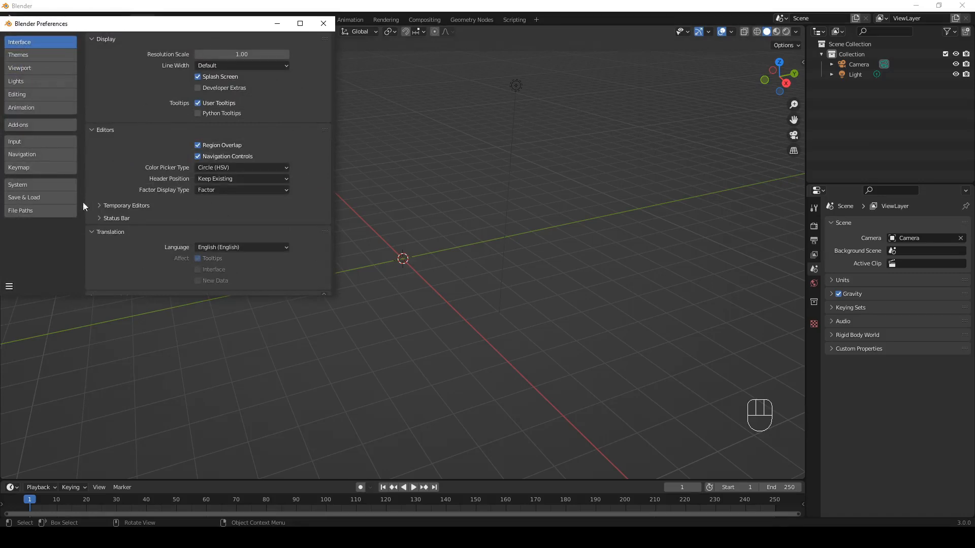
# - In Add-ons, search 'tree' and enable Add Curve: Sapling Tree Gen
pyautogui.click(19, 125)
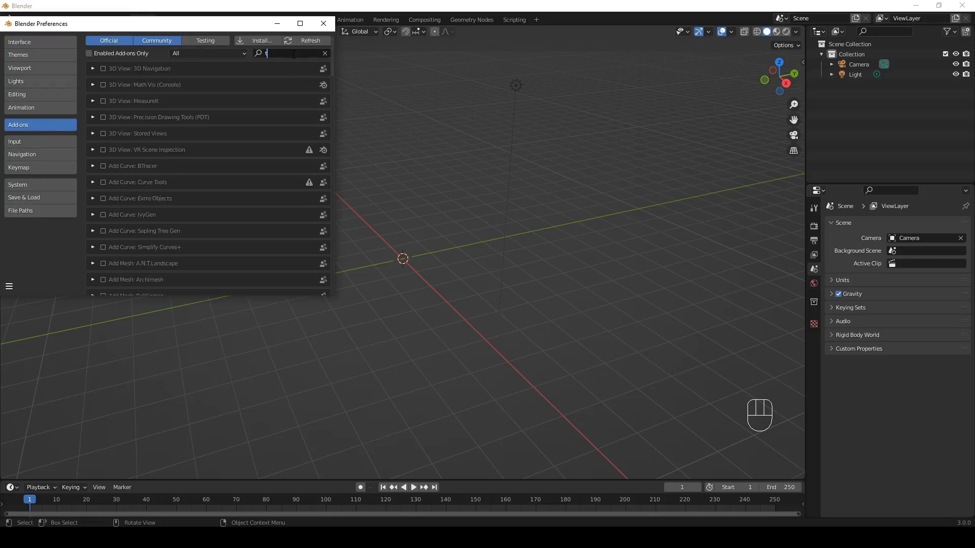
pyautogui.write('ree')
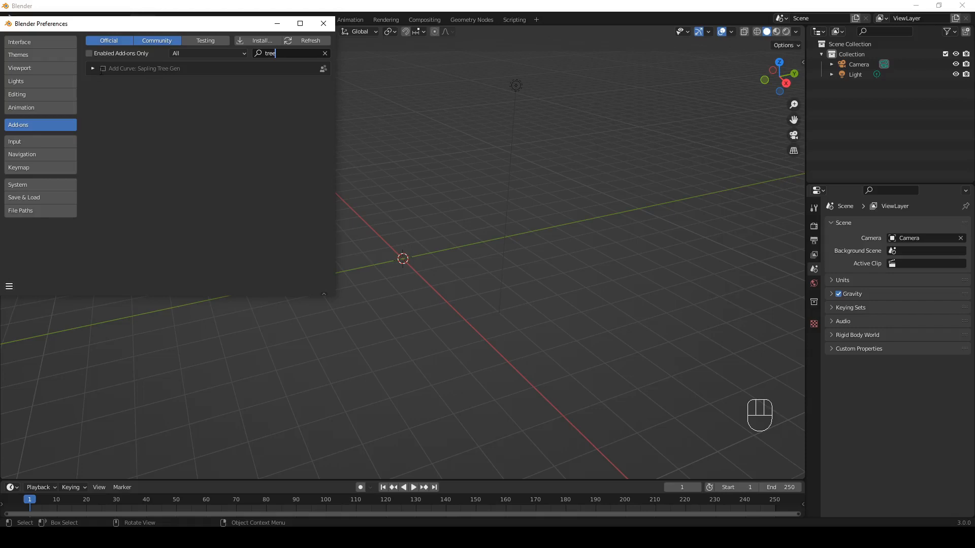
pyautogui.click(103, 68)
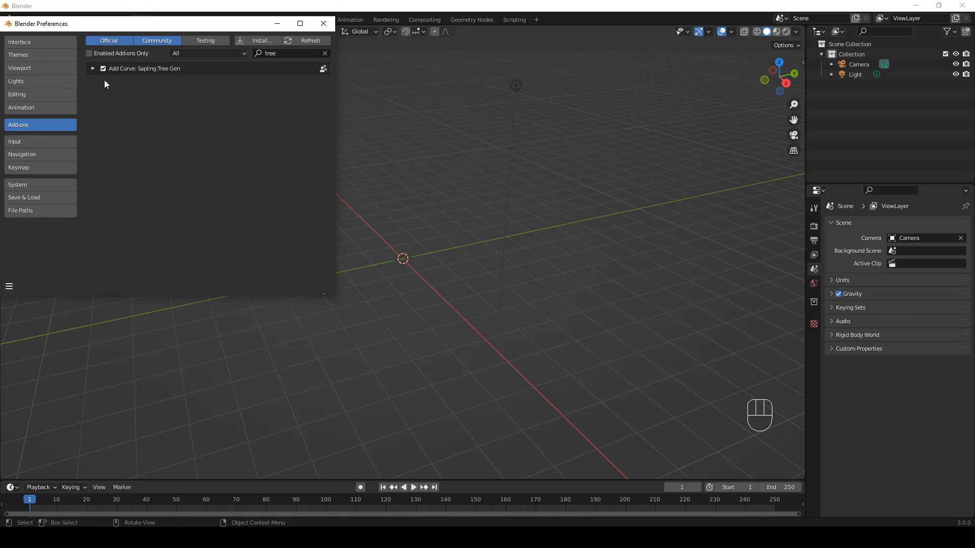
pyautogui.moveTo(179, 94)
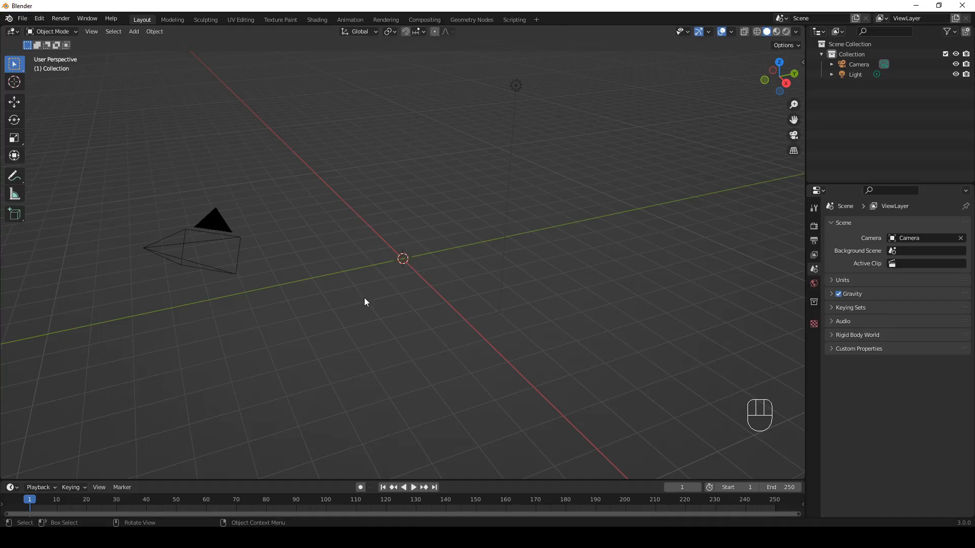
# - Add a Curve > Sapling Tree Gen tree at the scene origin via Shift+A
pyautogui.press('shift+a')
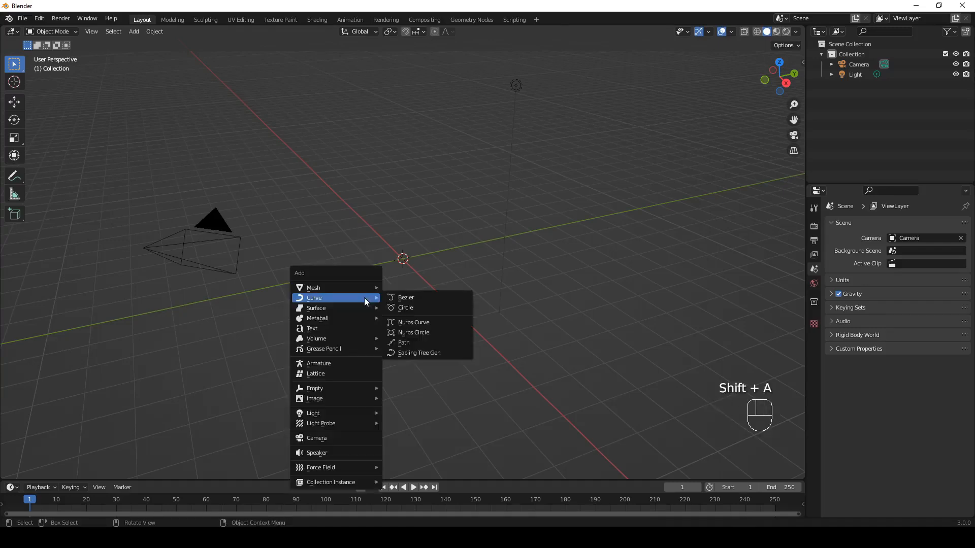
pyautogui.moveTo(418, 355)
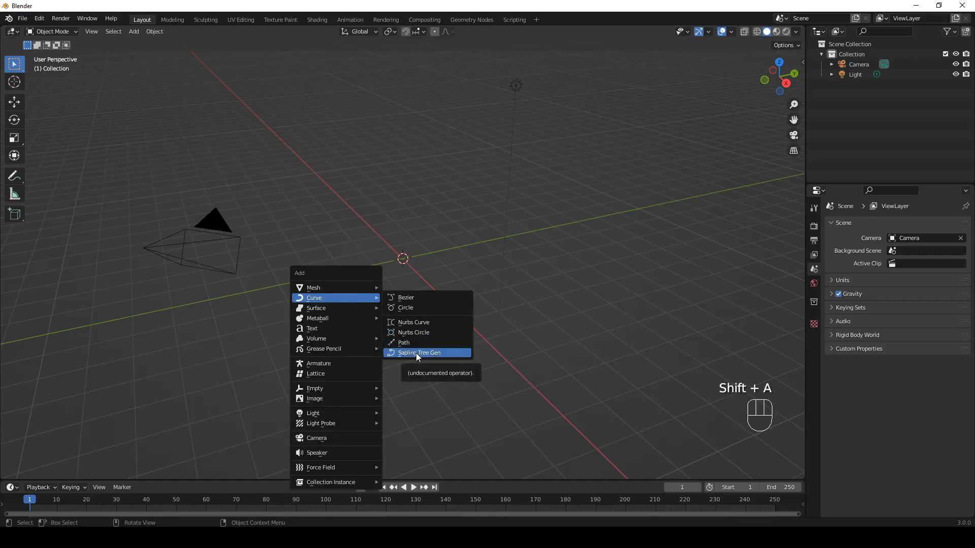
pyautogui.click(419, 352)
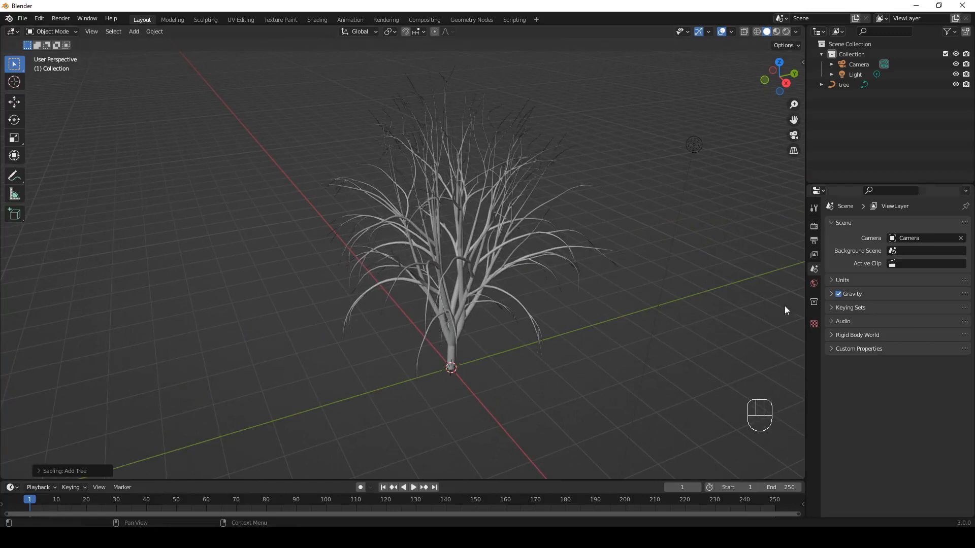
pyautogui.moveTo(463, 254)
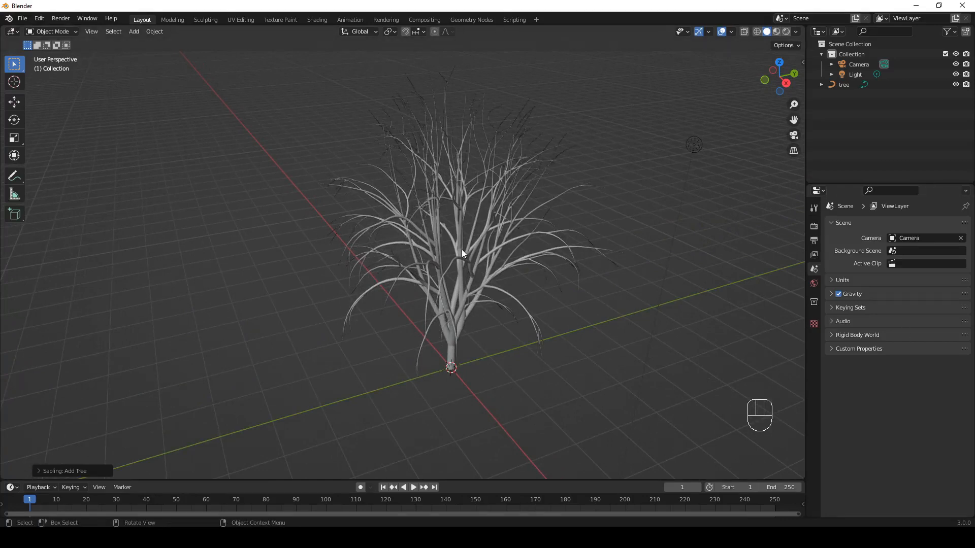
pyautogui.moveTo(89, 422)
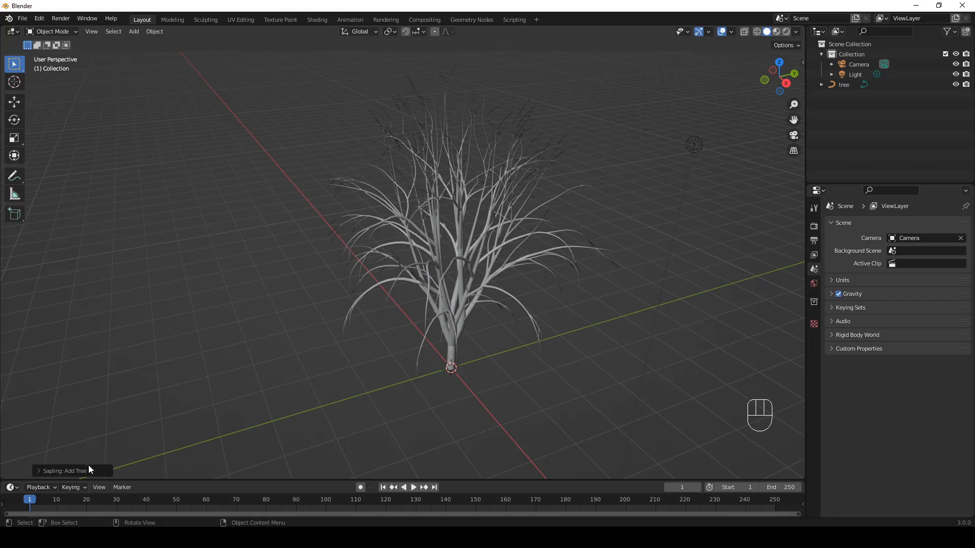
pyautogui.moveTo(90, 468)
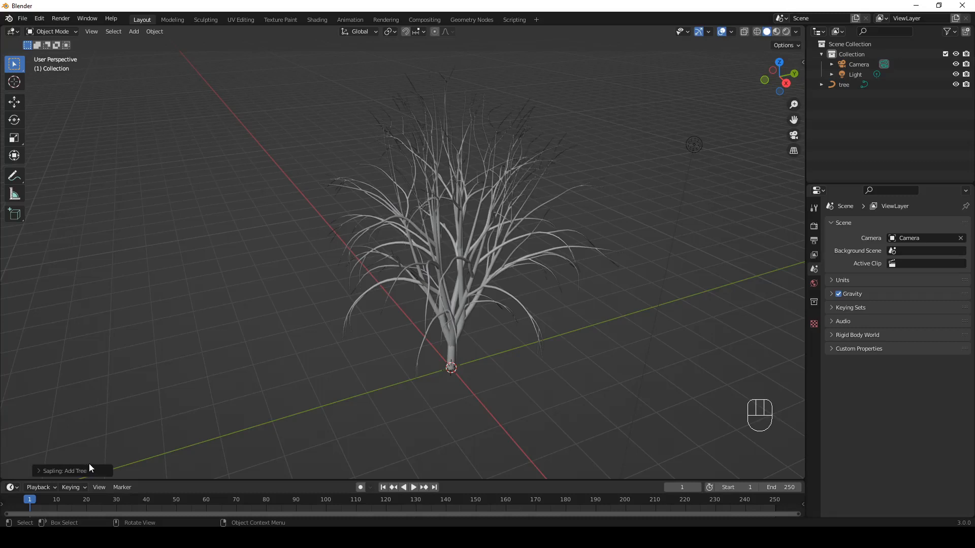
# - Expand the Sapling: Add Tree operator panel to show its Geometry settings
pyautogui.click(65, 470)
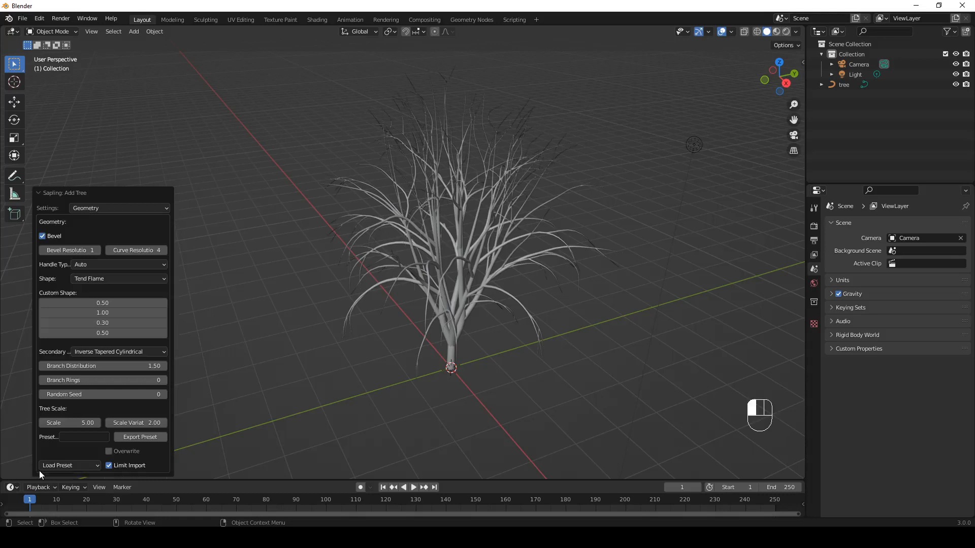
pyautogui.moveTo(170, 301)
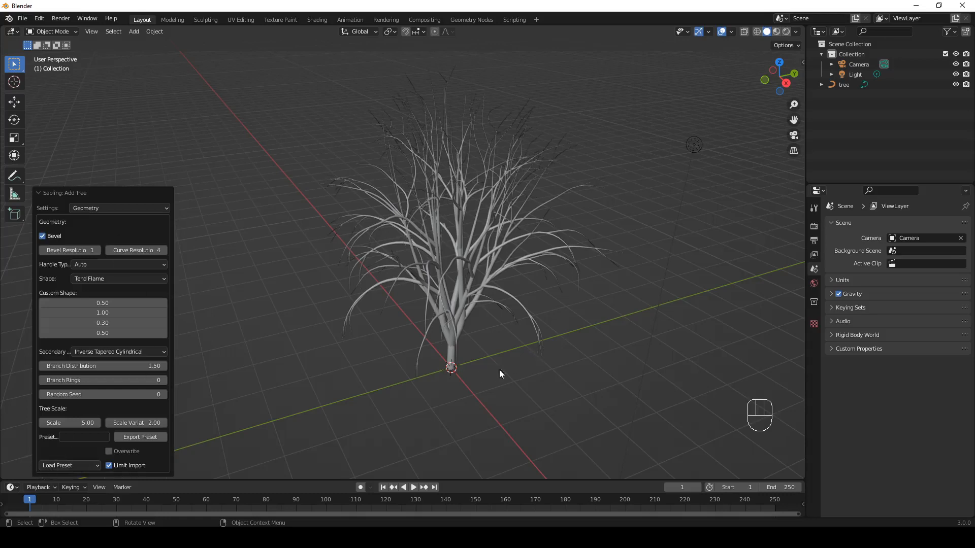
pyautogui.moveTo(505, 199)
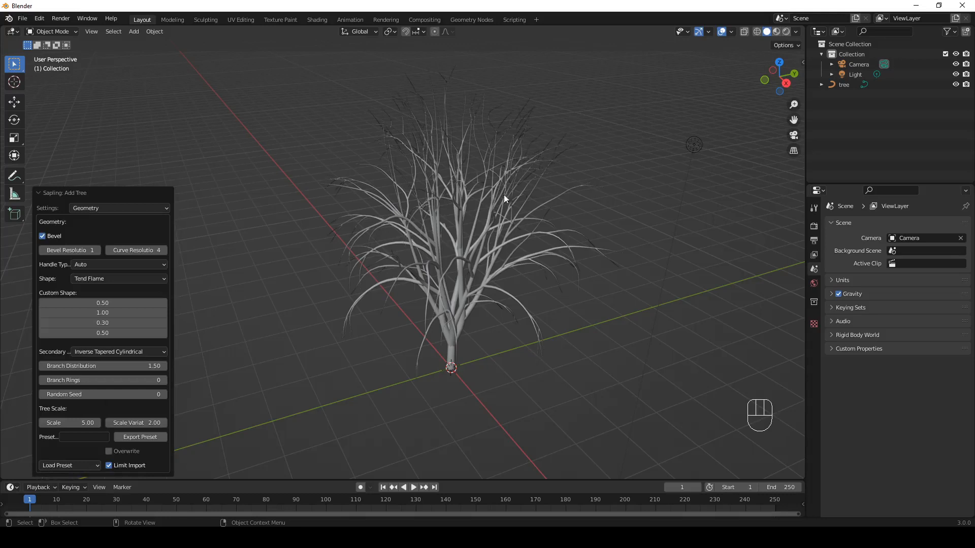
pyautogui.moveTo(508, 233)
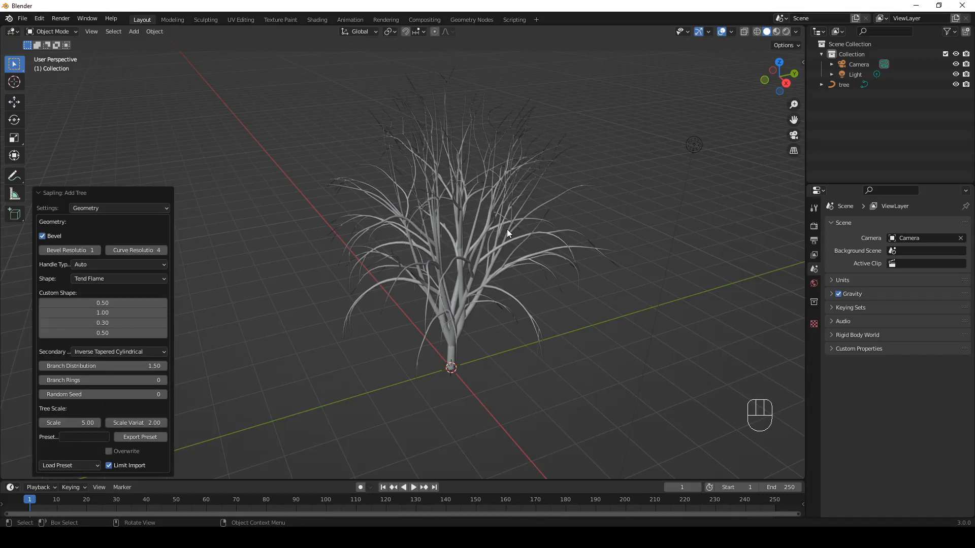
pyautogui.moveTo(504, 264)
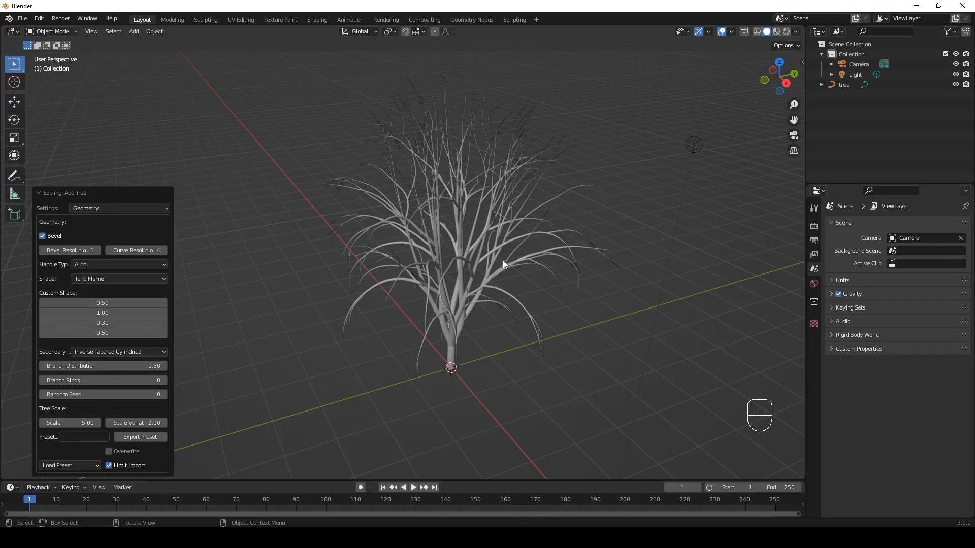
pyautogui.moveTo(282, 284)
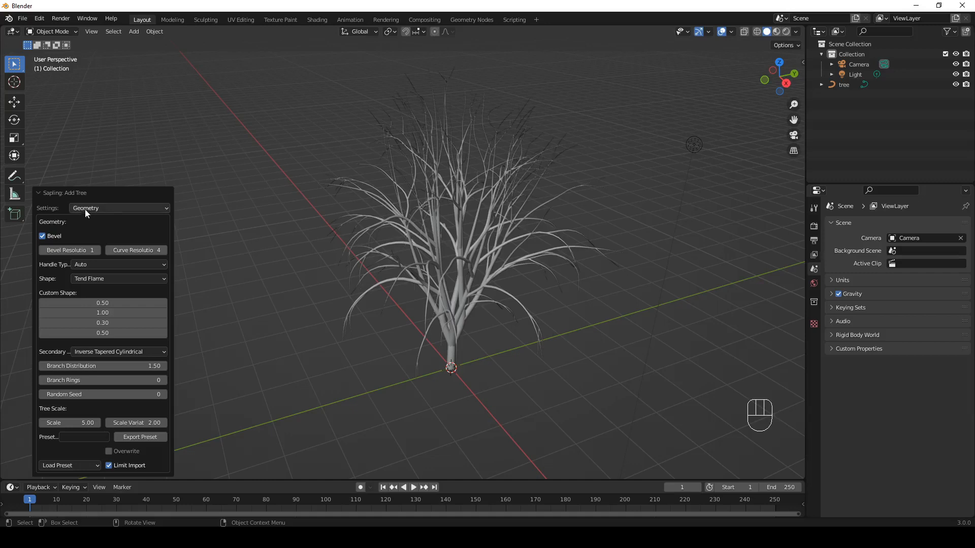
pyautogui.moveTo(95, 211)
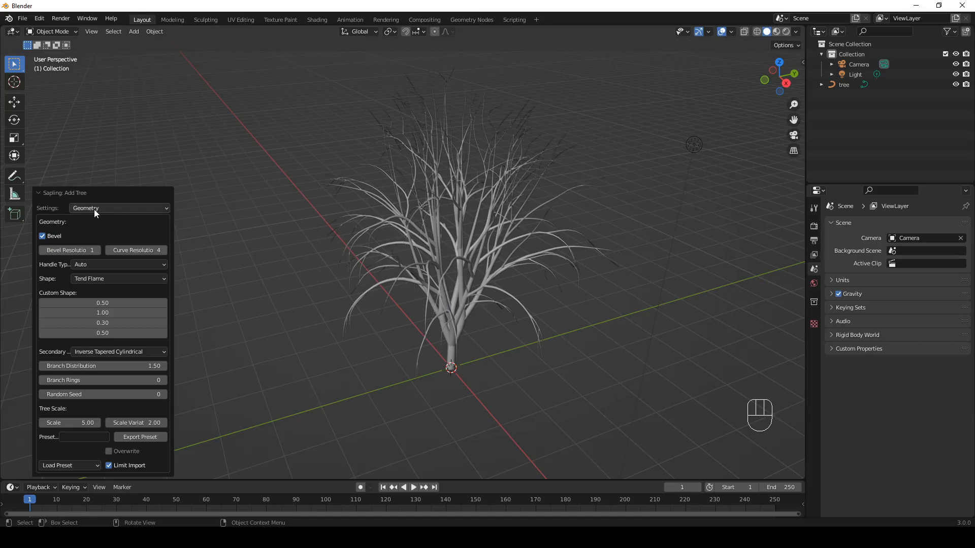
pyautogui.moveTo(87, 208)
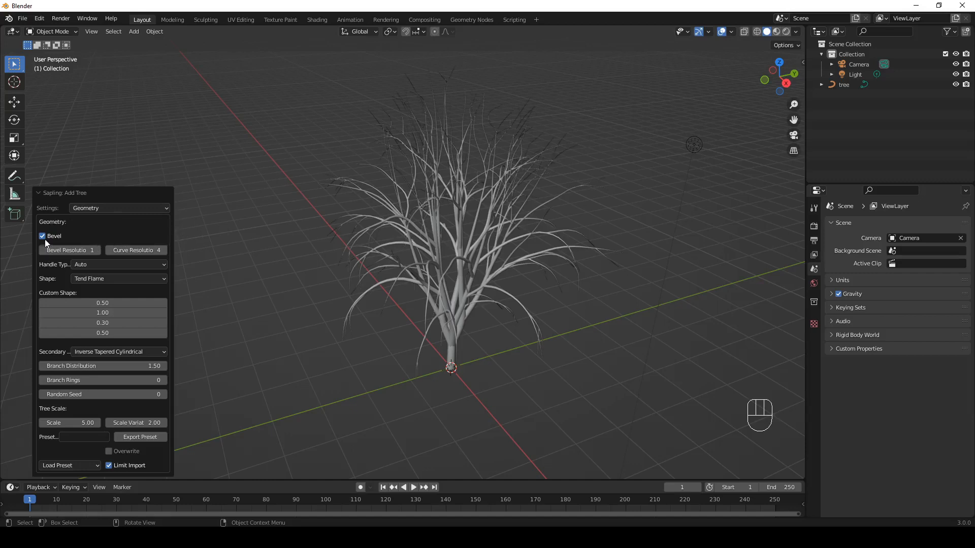
pyautogui.click(42, 236)
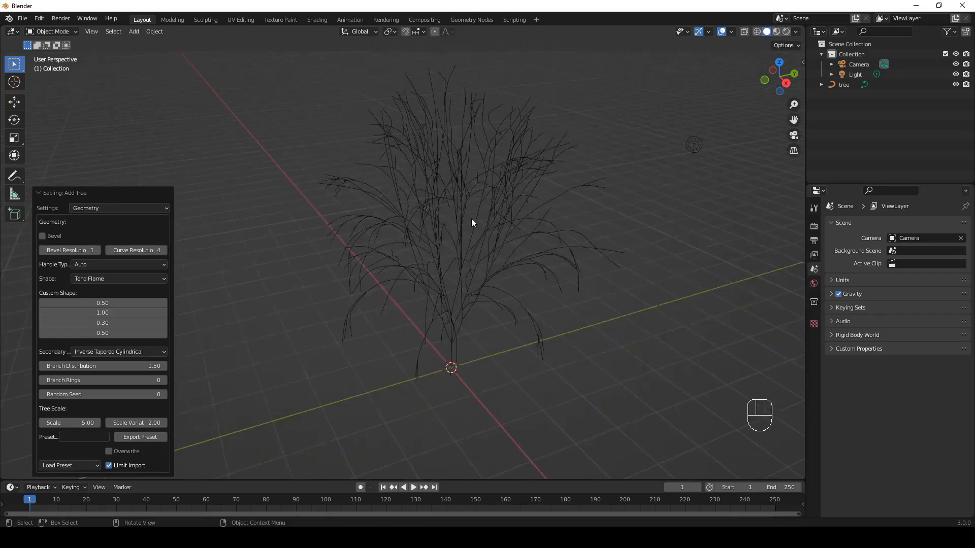
pyautogui.click(42, 235)
pyautogui.write('10')
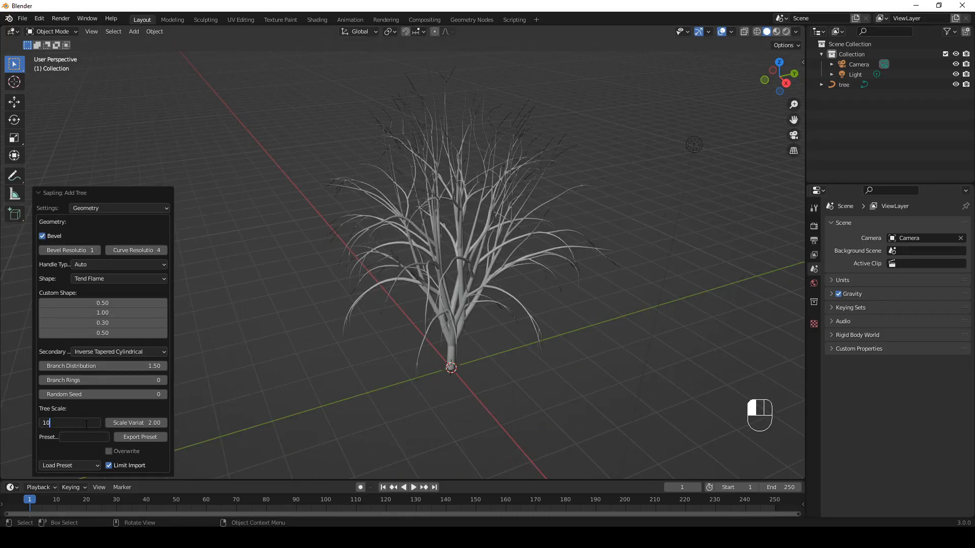
# - Set the tree scale to 10, then return it to scale 5
pyautogui.press('Return')
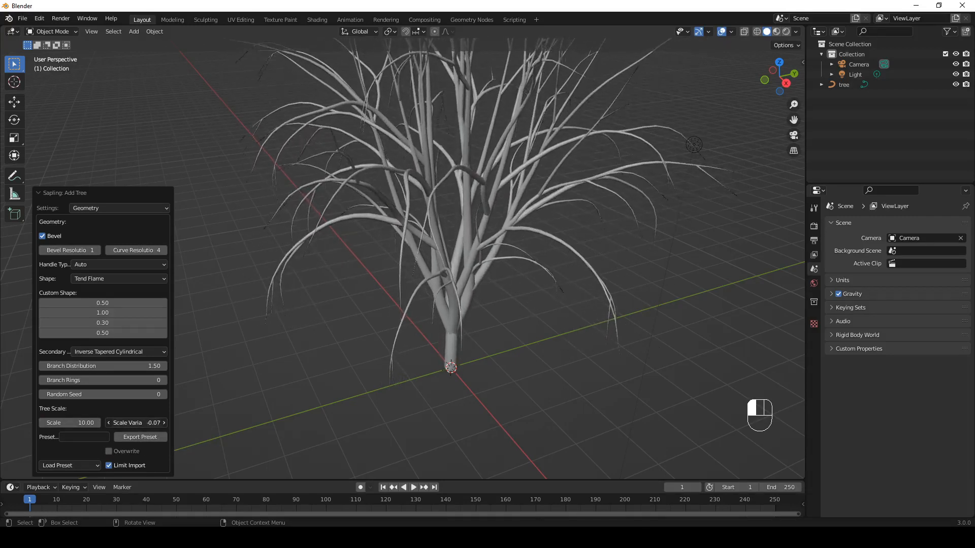
pyautogui.click(135, 423)
pyautogui.write('2')
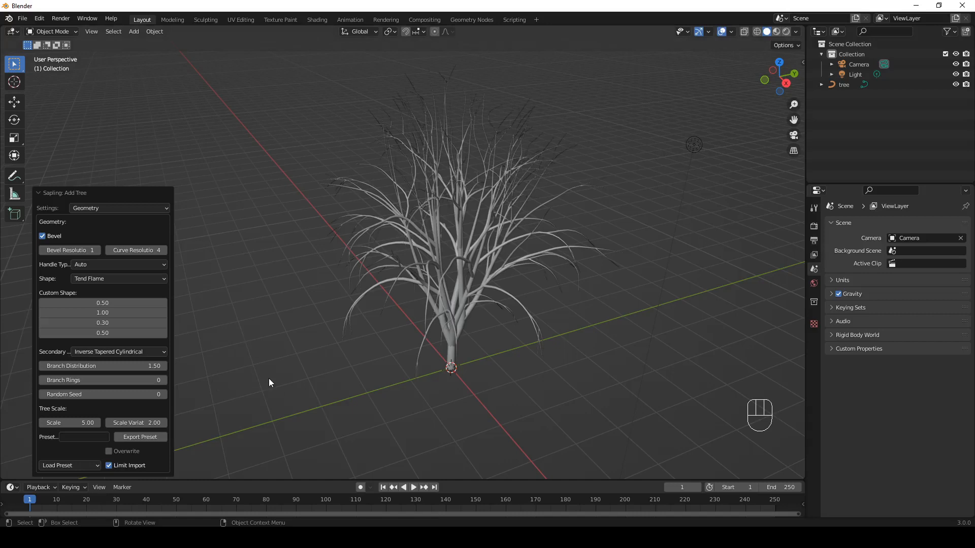
pyautogui.moveTo(226, 312)
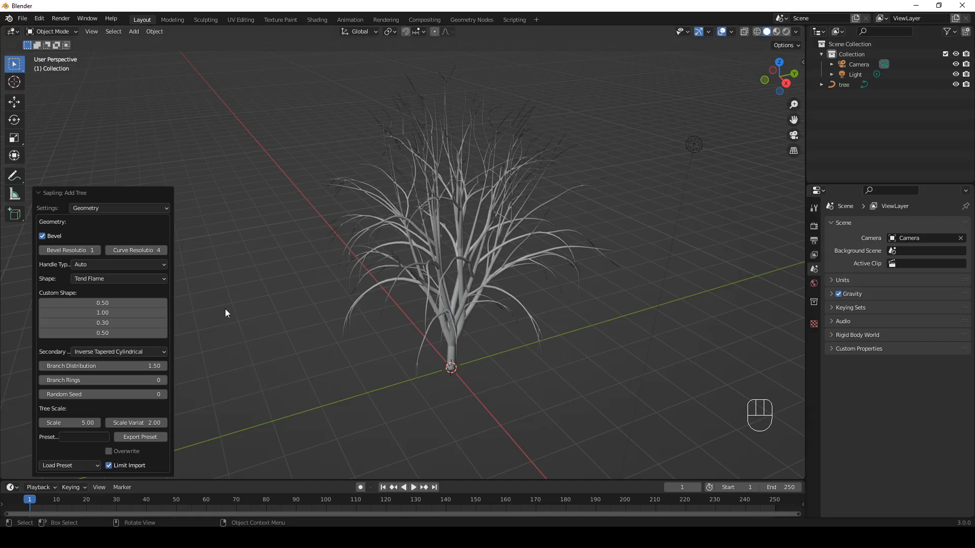
pyautogui.moveTo(149, 217)
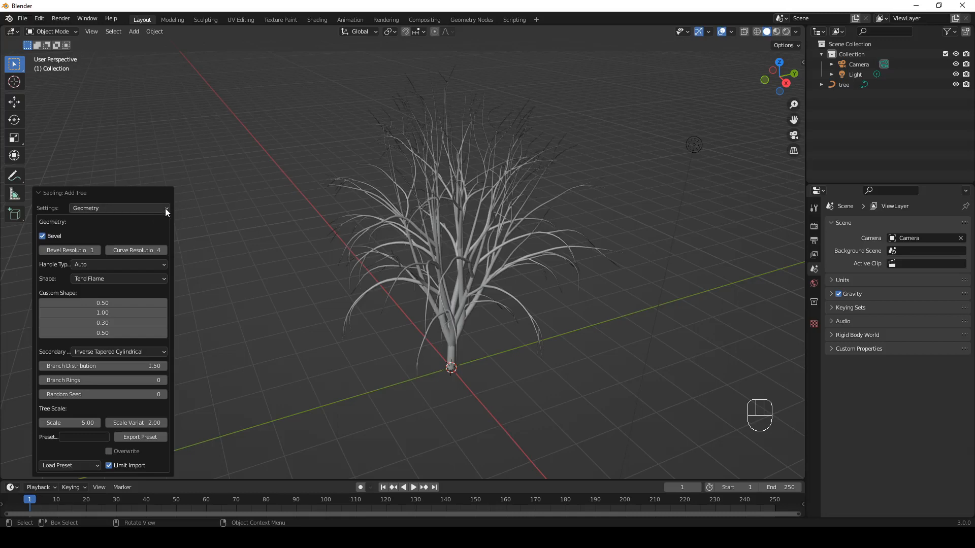
pyautogui.click(118, 207)
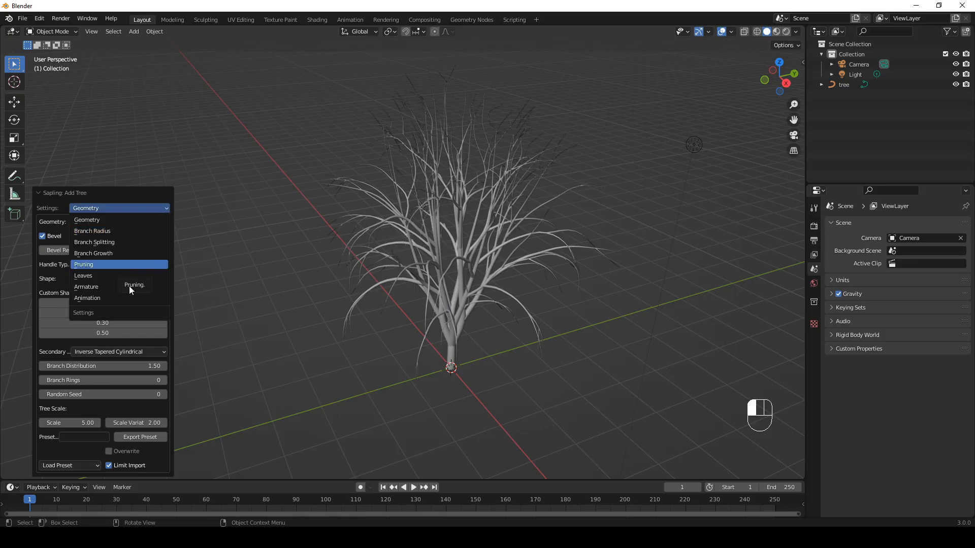
pyautogui.click(87, 219)
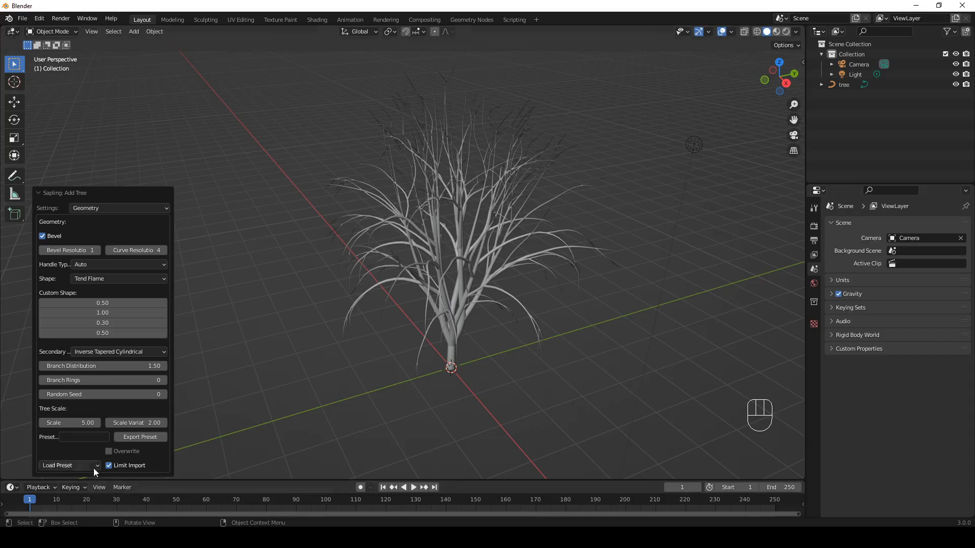
# - Load the small pine preset, giving a tall single-trunk tree with seven branch rings
pyautogui.click(67, 465)
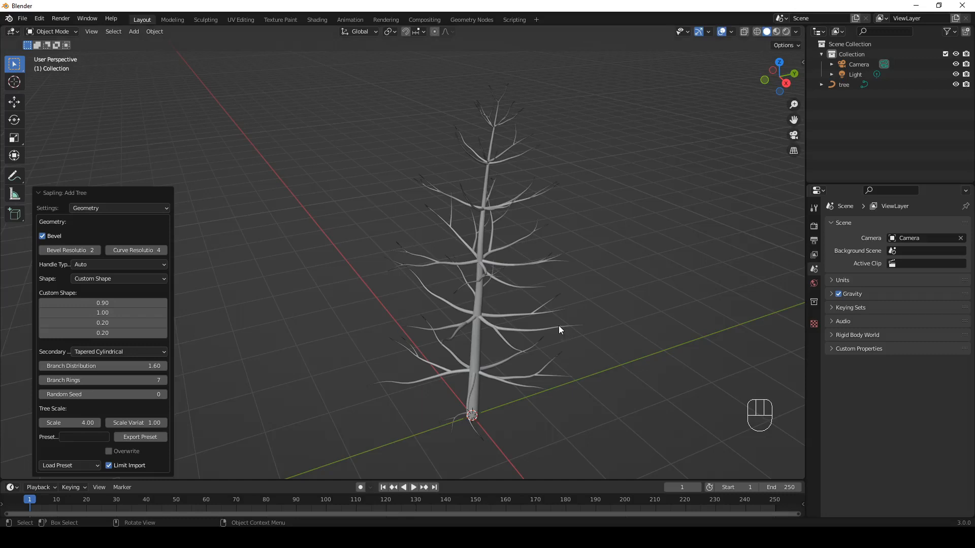
pyautogui.moveTo(184, 219)
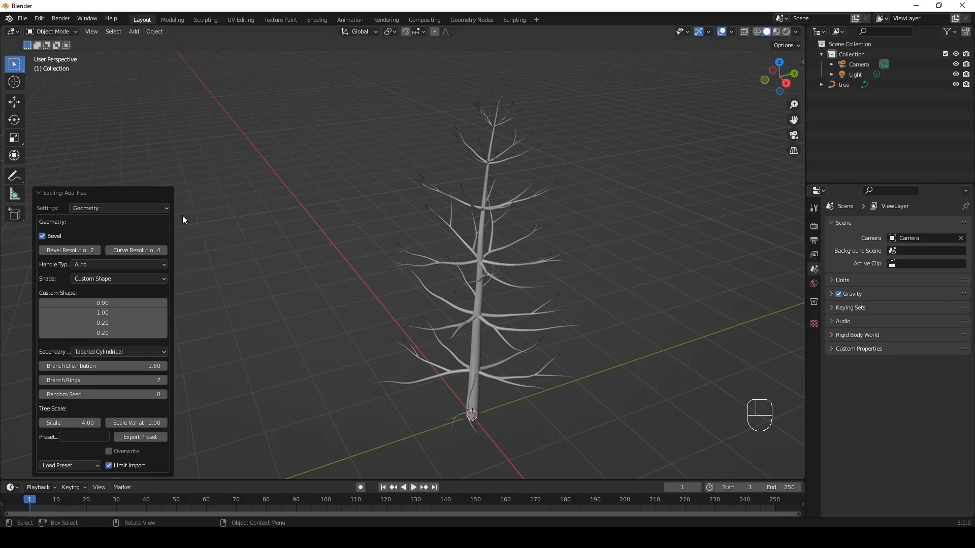
# - Switch Sapling settings to Leaves and turn on Show Leaves (500 rectangular leaves)
pyautogui.click(118, 207)
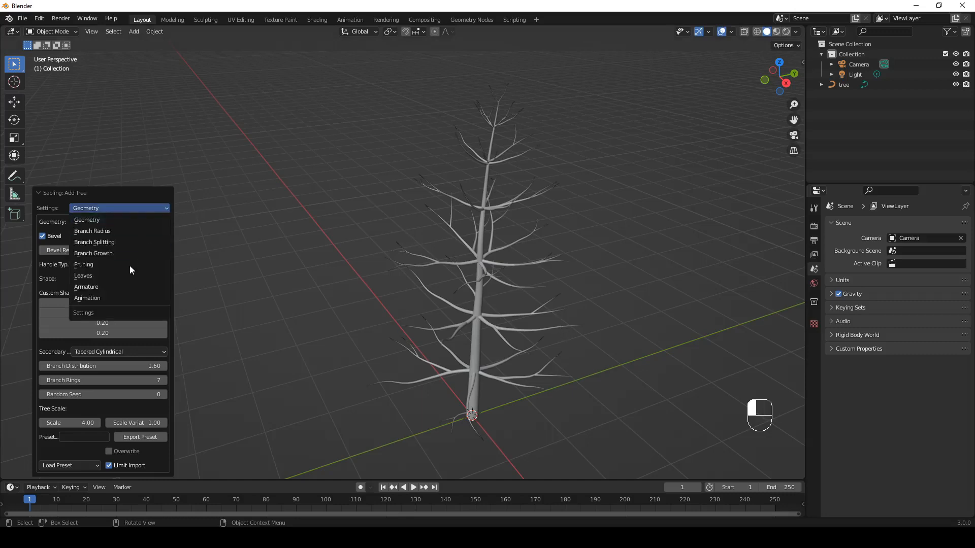
pyautogui.click(83, 275)
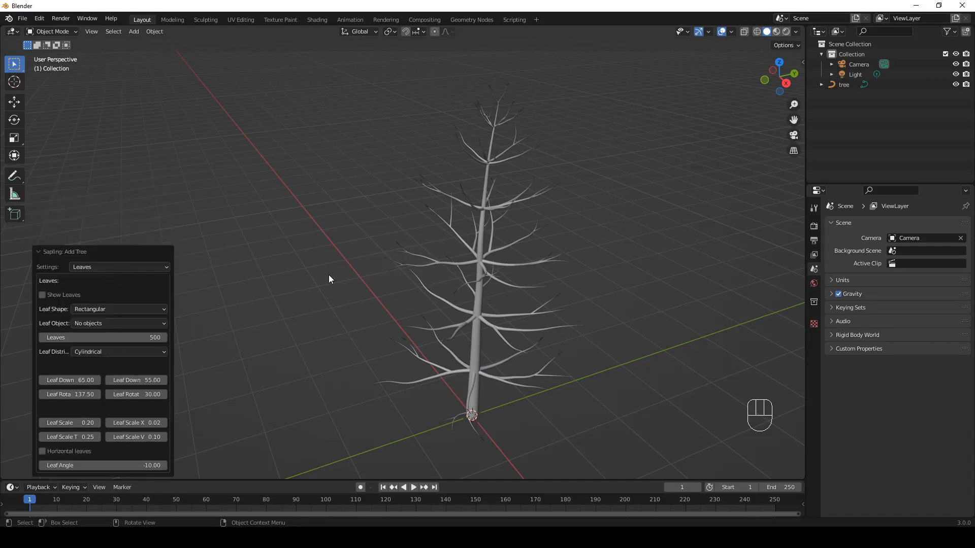
pyautogui.moveTo(891, 263)
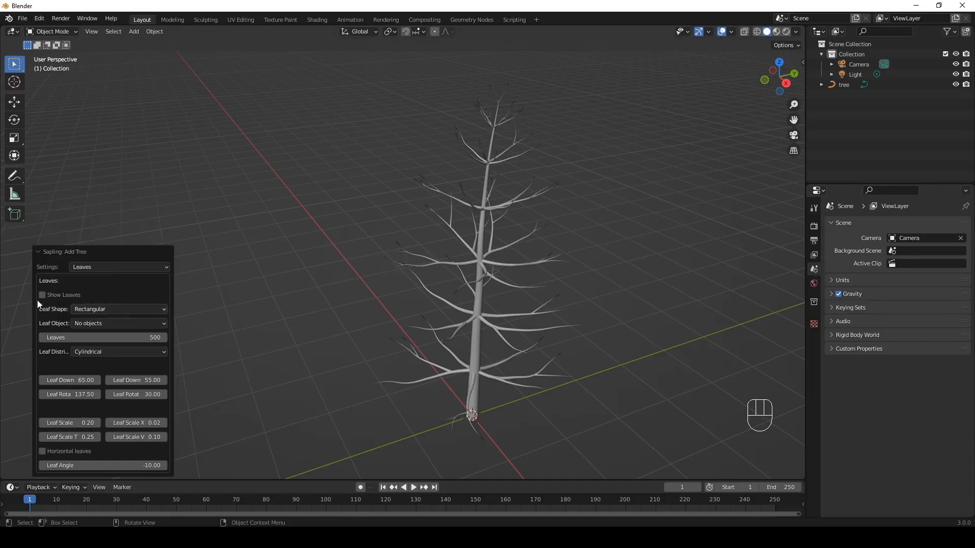
pyautogui.click(42, 294)
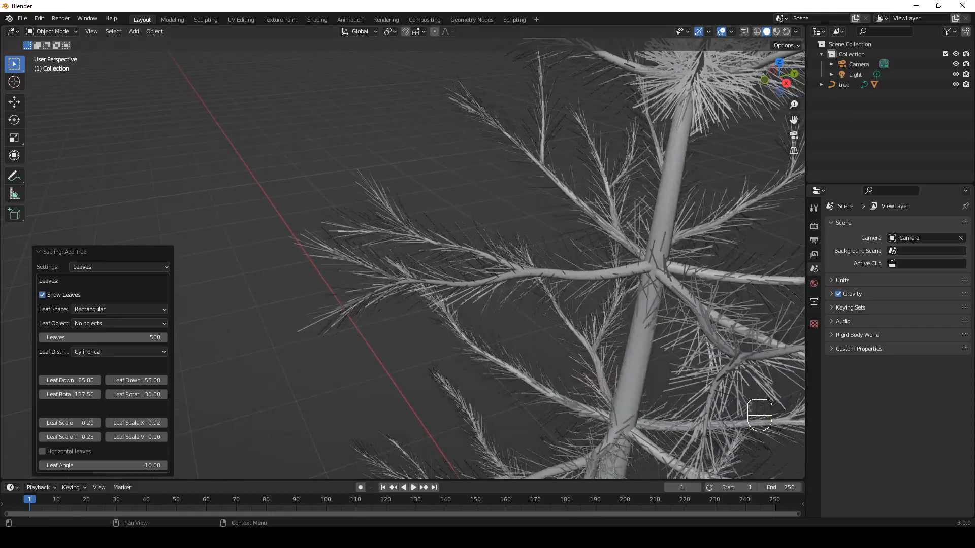
pyautogui.moveTo(926, 250)
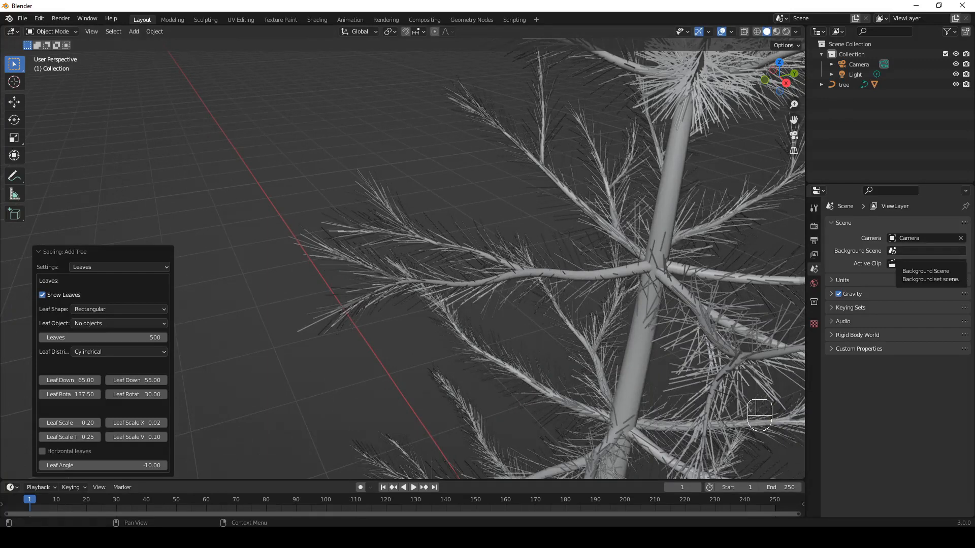
pyautogui.moveTo(156, 351)
pyautogui.write('400')
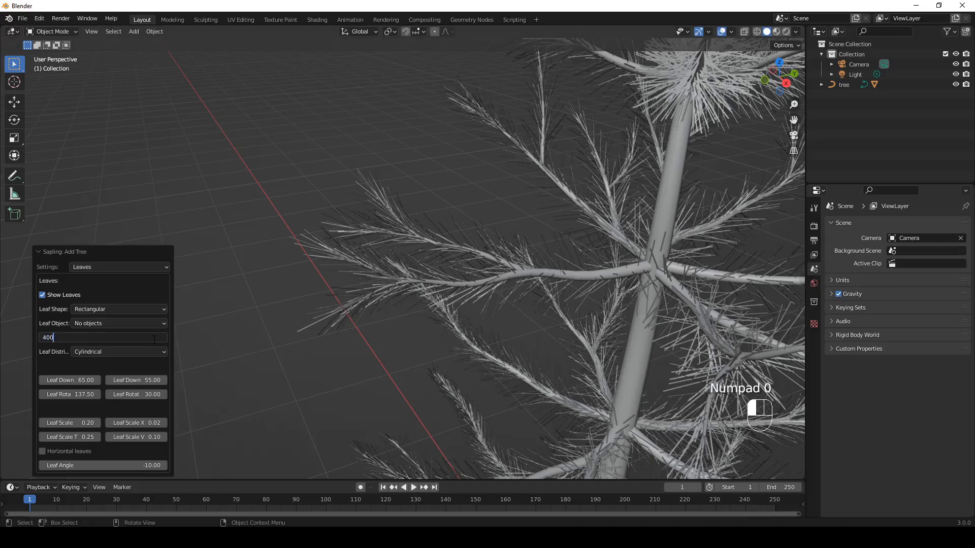
# - Set the leaf count to 400 and the leaf scale to 0.4
pyautogui.press('Return')
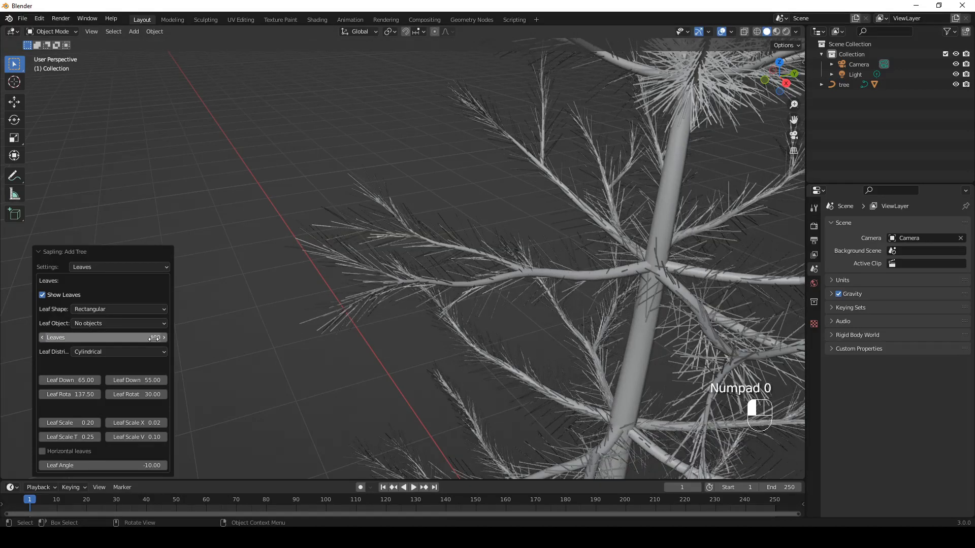
pyautogui.press('KP_0')
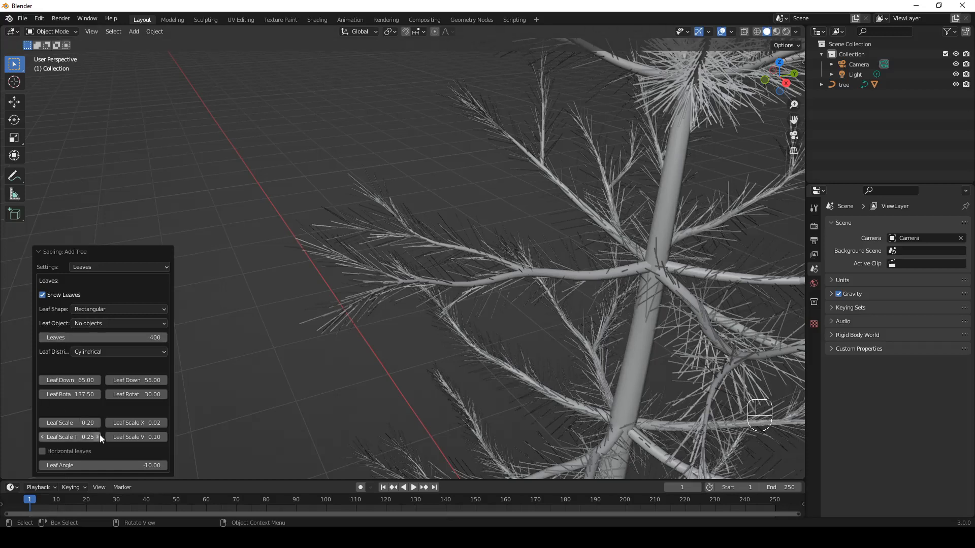
pyautogui.doubleClick(70, 422)
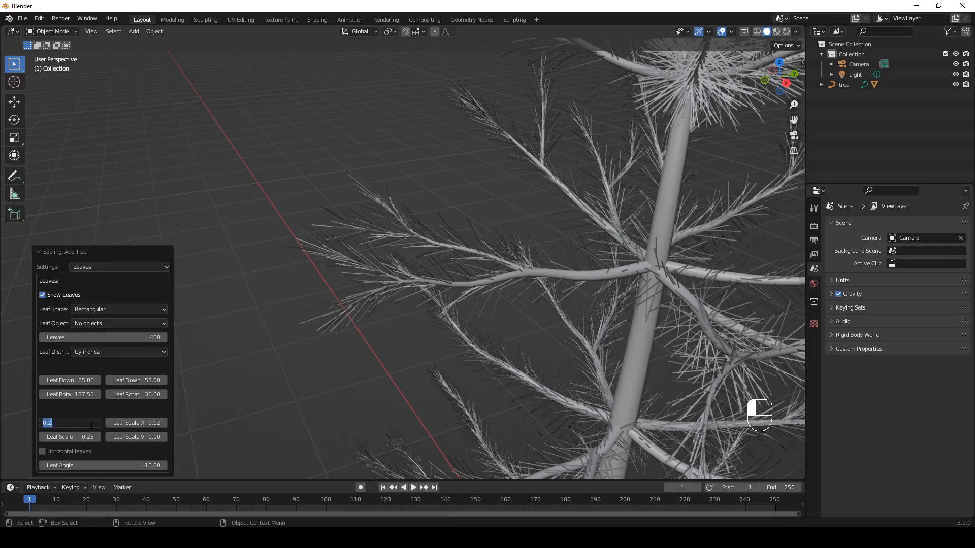
pyautogui.write('.4')
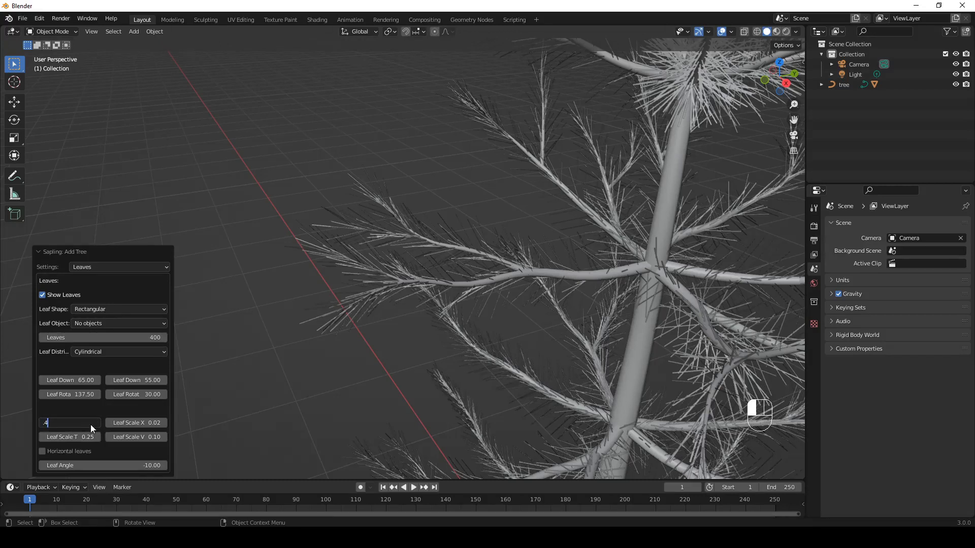
pyautogui.write('0.4')
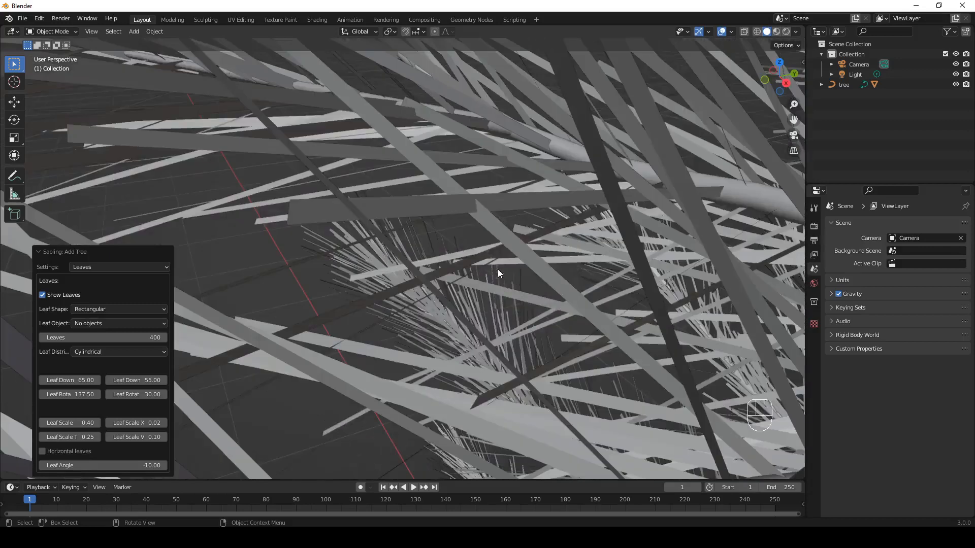
pyautogui.moveTo(379, 203)
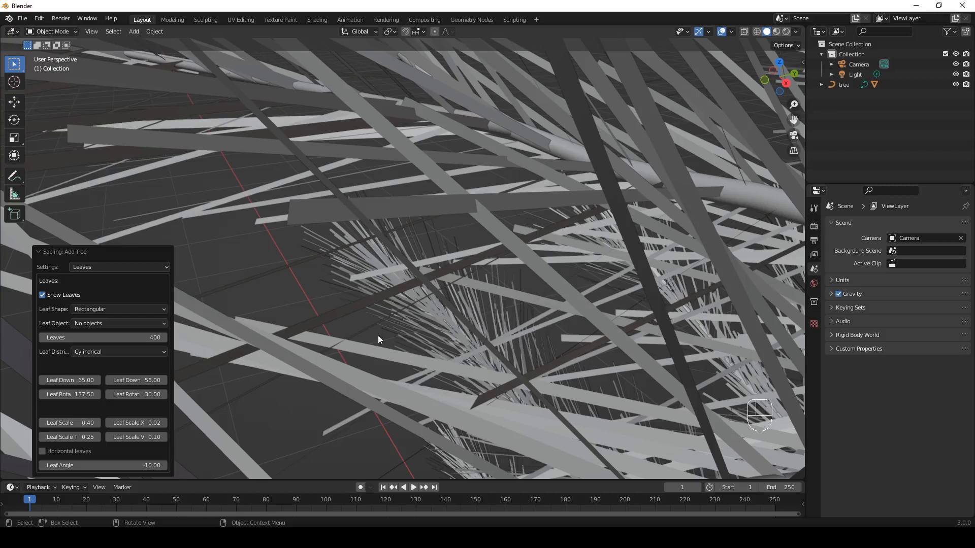
# - Set the Leaf Shape to Hexagonal
pyautogui.click(118, 309)
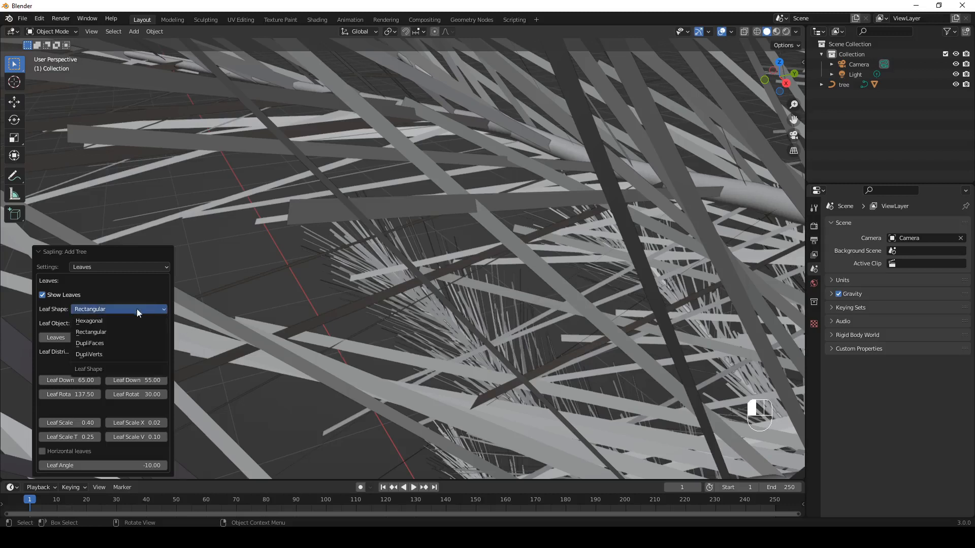
pyautogui.click(89, 320)
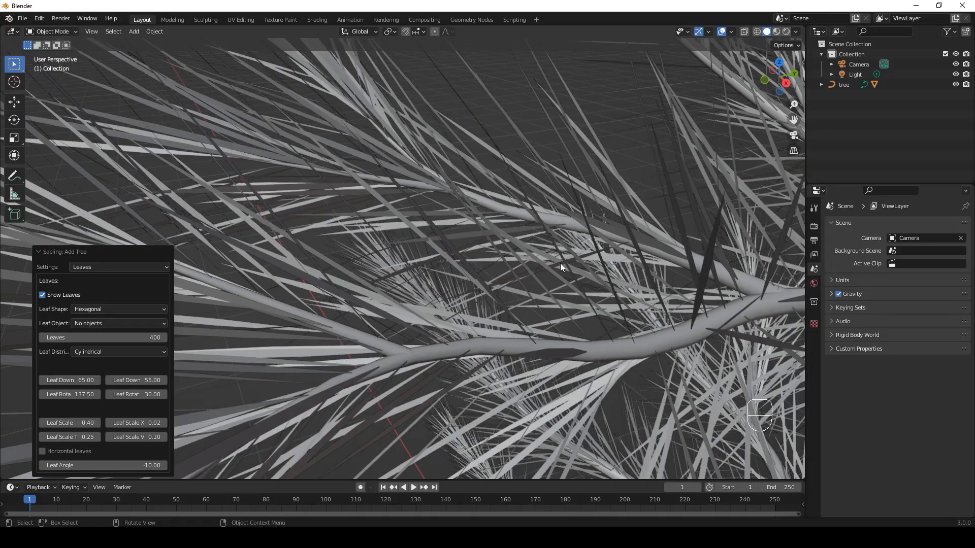
pyautogui.moveTo(462, 259)
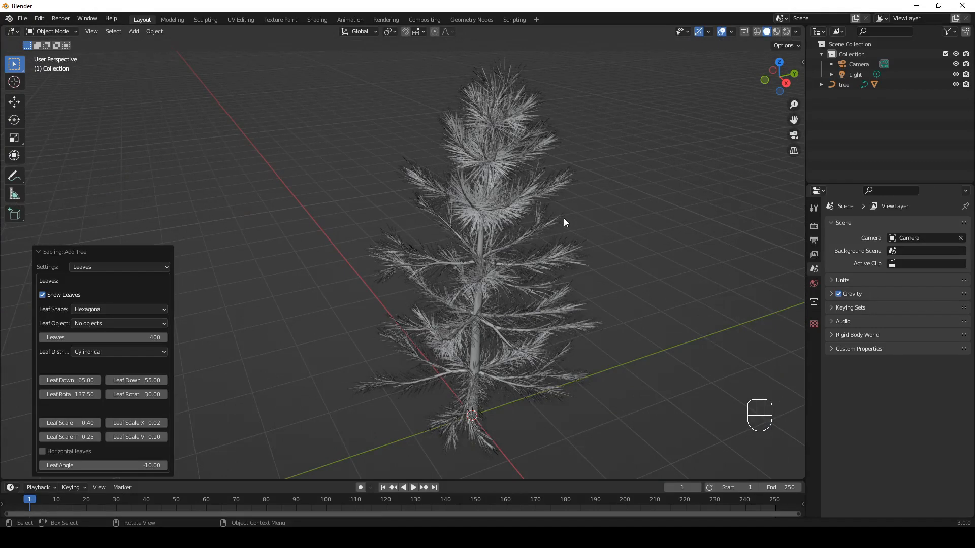
pyautogui.moveTo(560, 207)
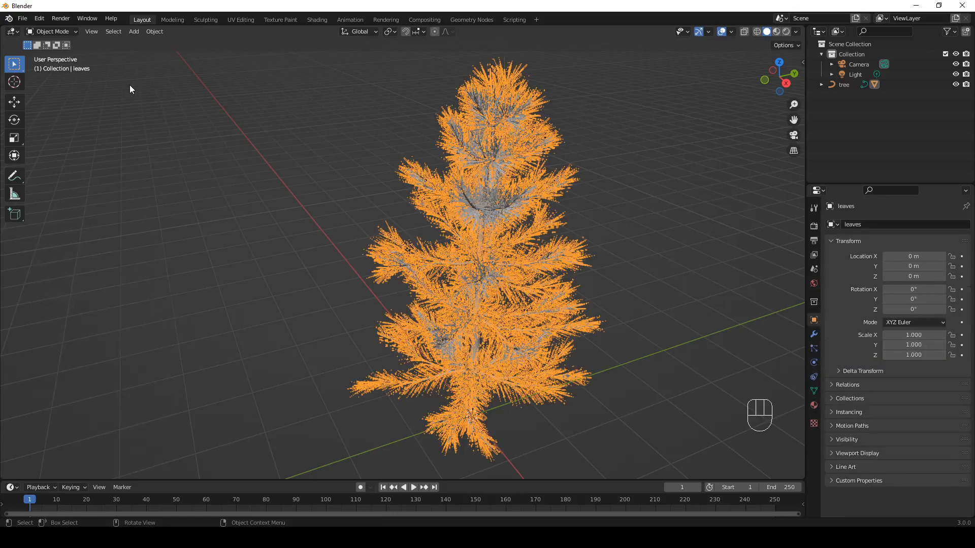
# - Convert the selected leaves object to a mesh via Object > Convert > Mesh
pyautogui.click(154, 31)
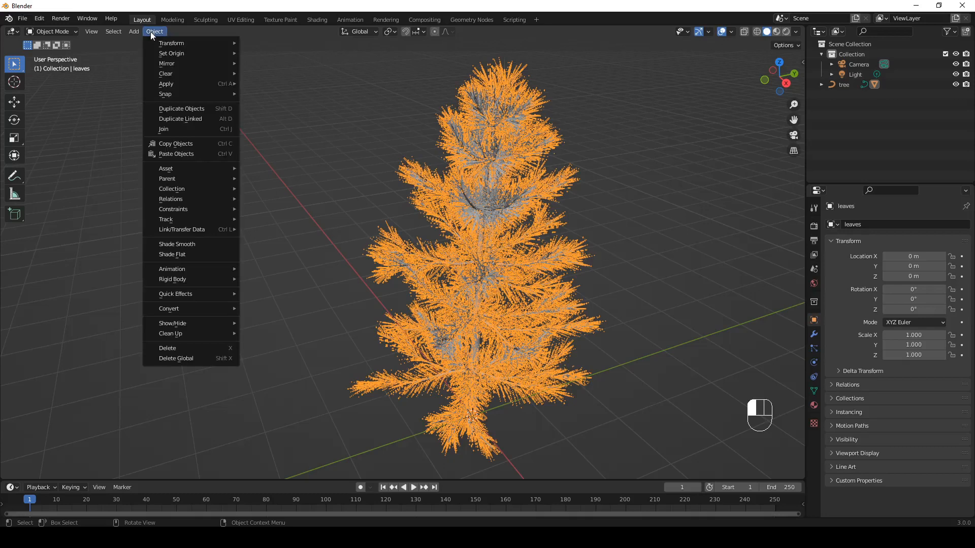
pyautogui.moveTo(169, 309)
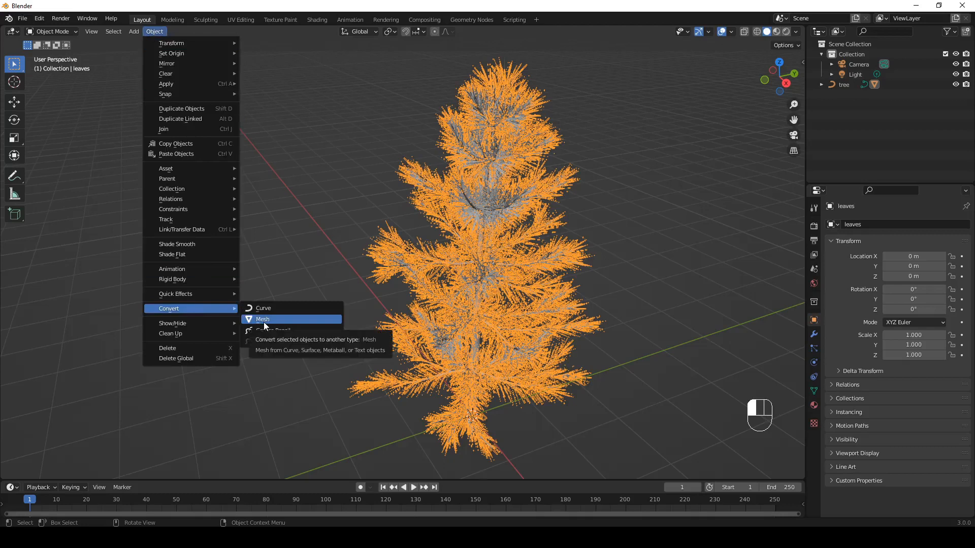
pyautogui.click(262, 319)
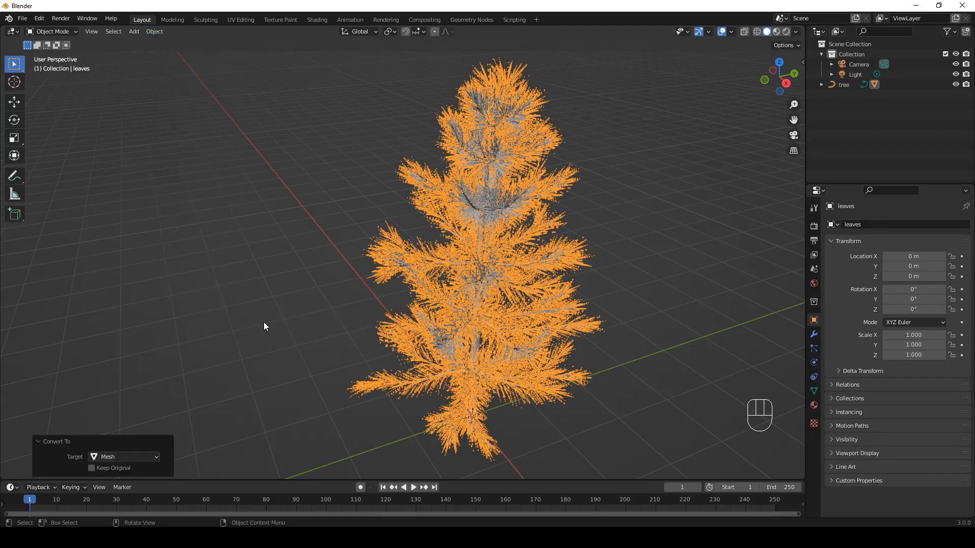
pyautogui.moveTo(632, 232)
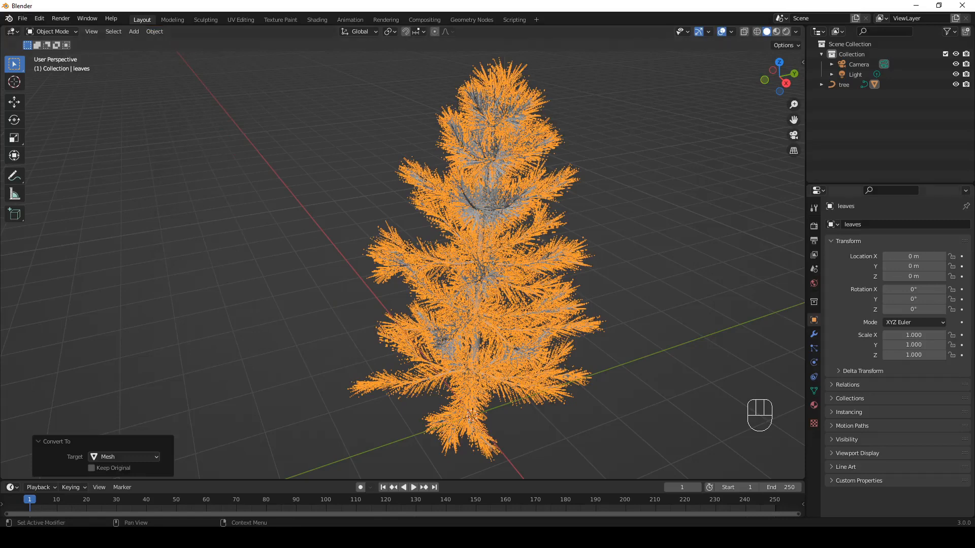
pyautogui.scroll(3)
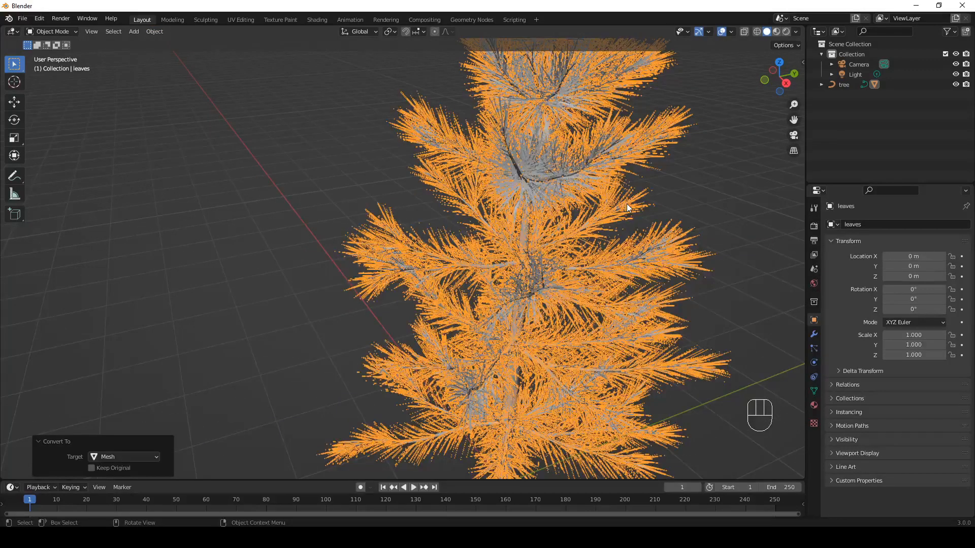